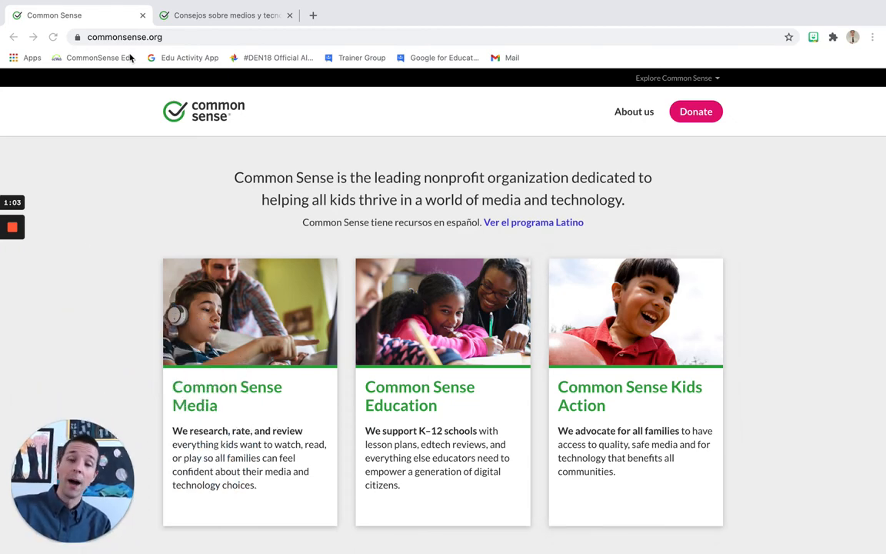
{"action": "mouse_move", "coordinate": [484, 251]}
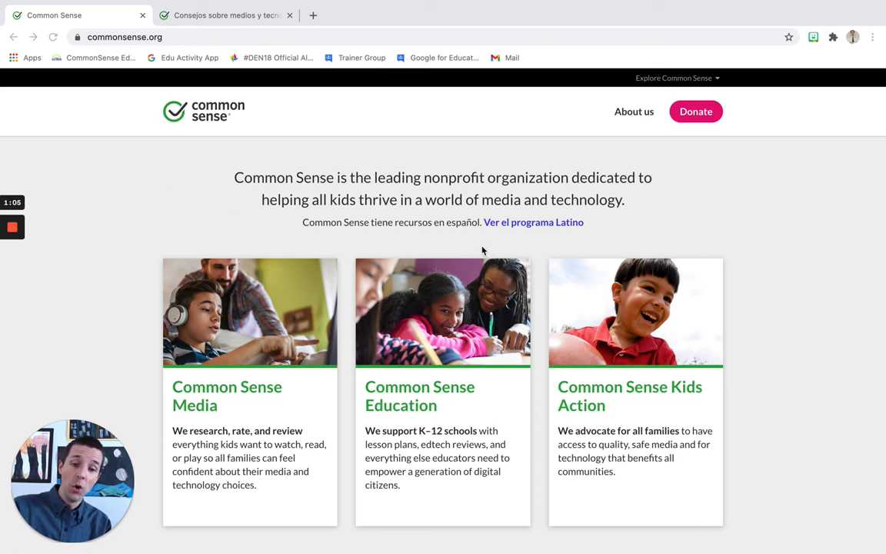
{"action": "mouse_move", "coordinate": [522, 239]}
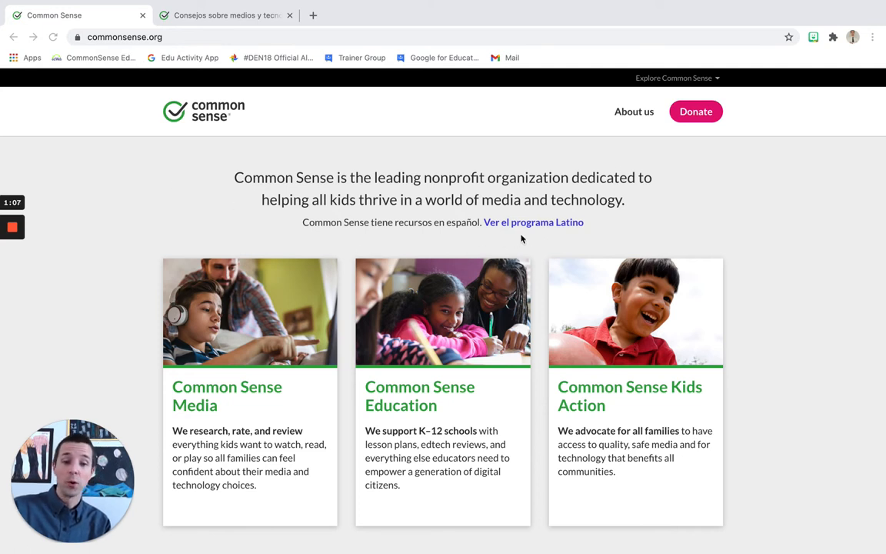
{"action": "mouse_move", "coordinate": [305, 153]}
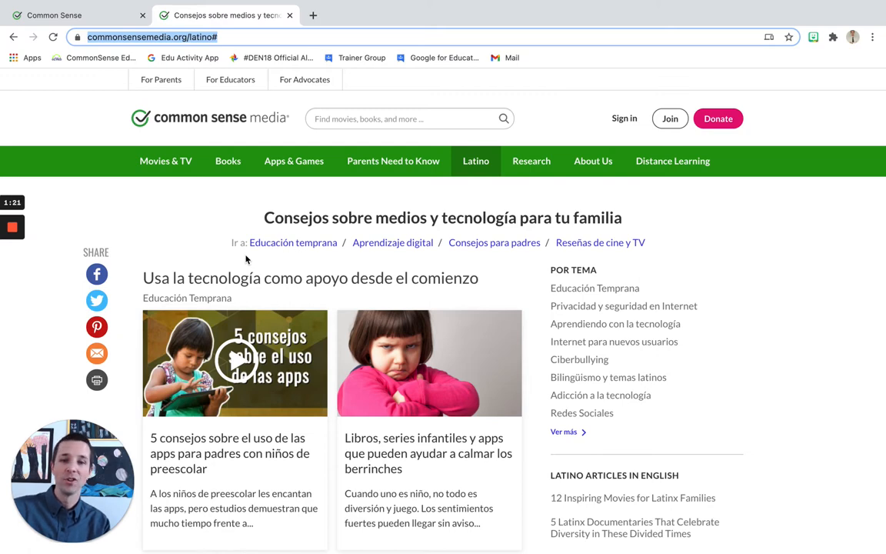
- Scroll through the Spanish-language Latino page of parenting tech tips in the second tab
{"action": "scroll", "scroll_direction": "down", "scroll_amount": 3}
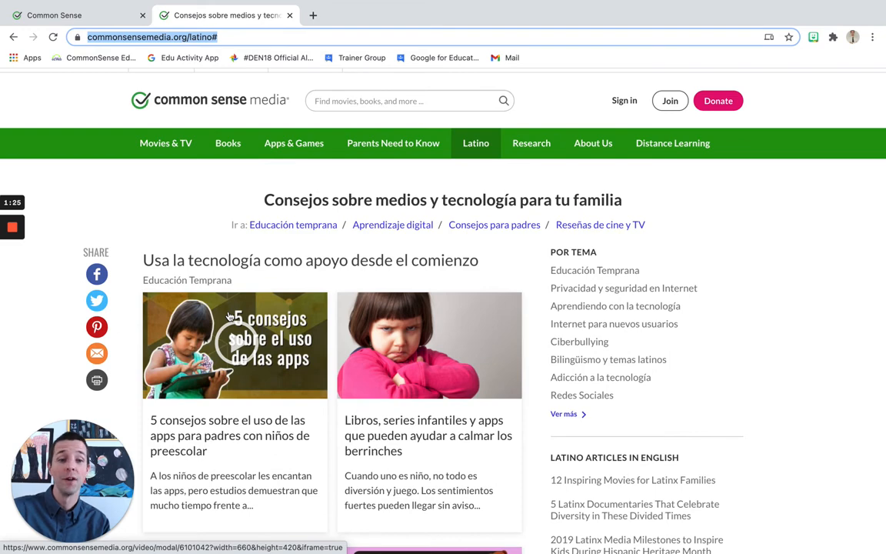
- Return to the first tab and browse the commonsensemedia.org parents' homepage with age-based reviews
{"action": "left_click", "coordinate": [77, 15]}
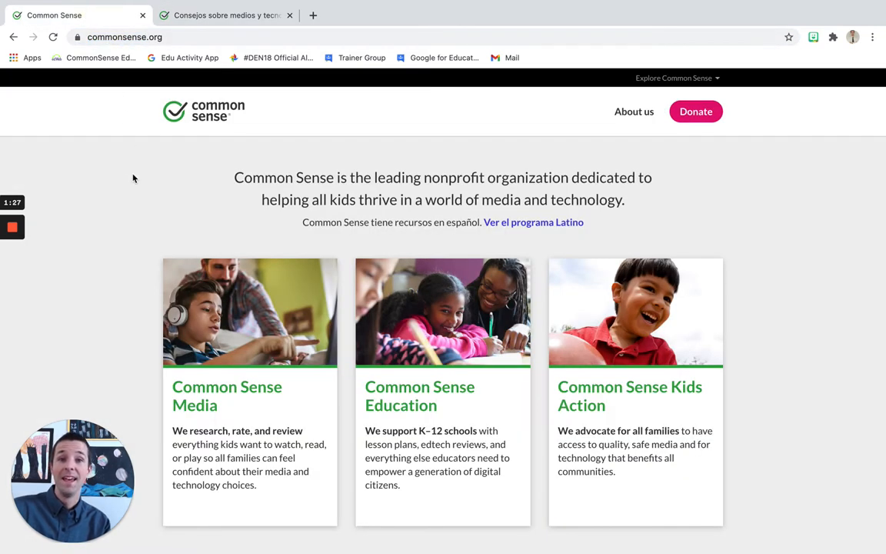
{"action": "mouse_move", "coordinate": [277, 103]}
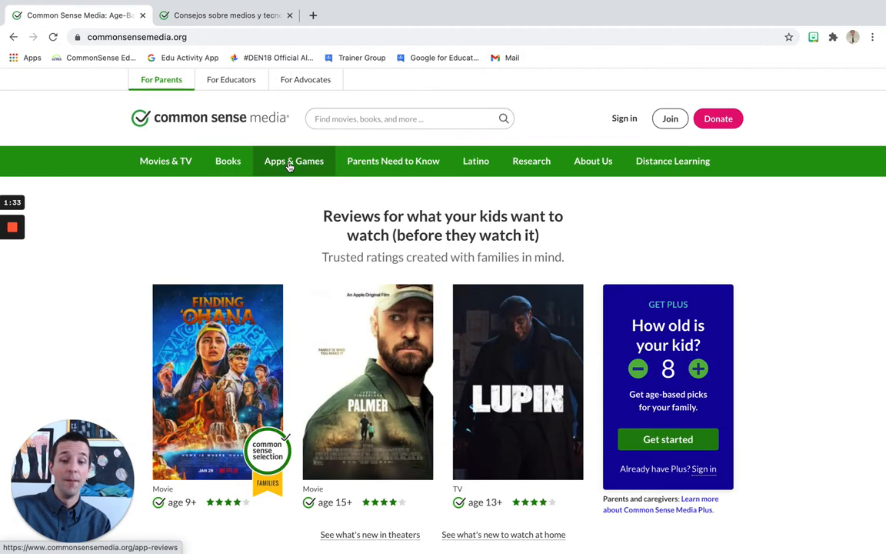
{"action": "mouse_move", "coordinate": [209, 218]}
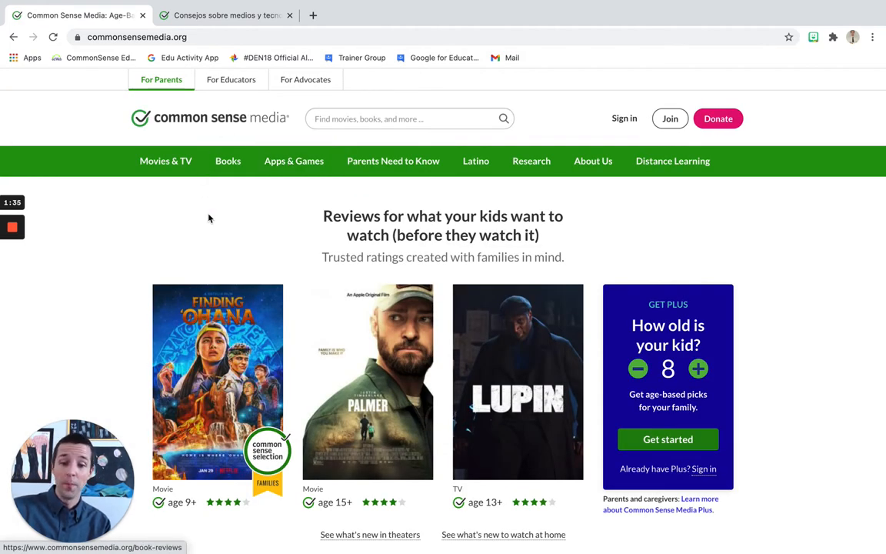
{"action": "scroll", "scroll_direction": "down", "scroll_amount": 3}
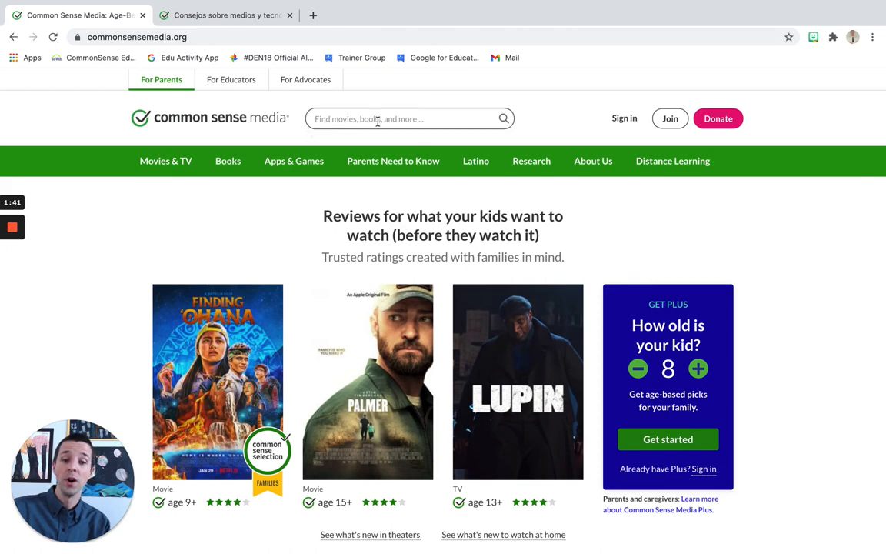
- Search the site for 'fortnite' and scroll the 17 results led by age-13+ Fortnite reviews
{"action": "type", "text": "for"}
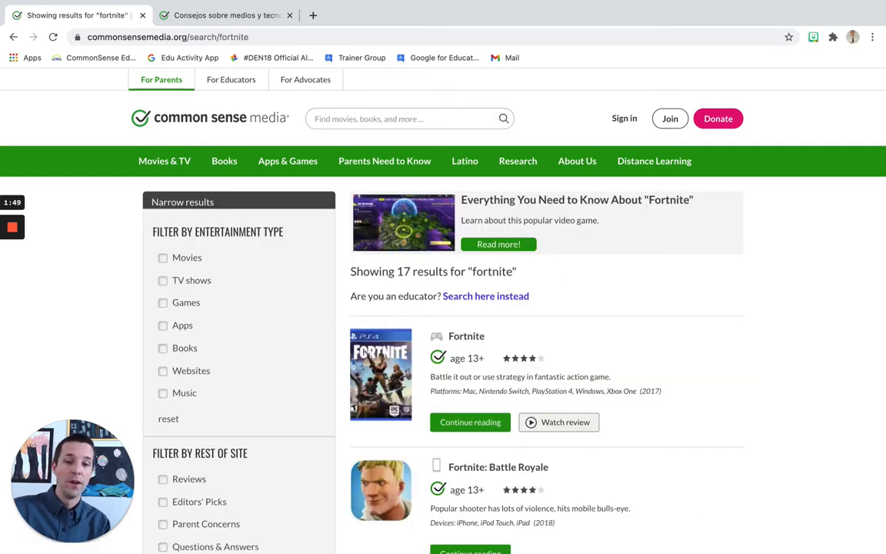
{"action": "scroll", "scroll_direction": "down", "scroll_amount": 3}
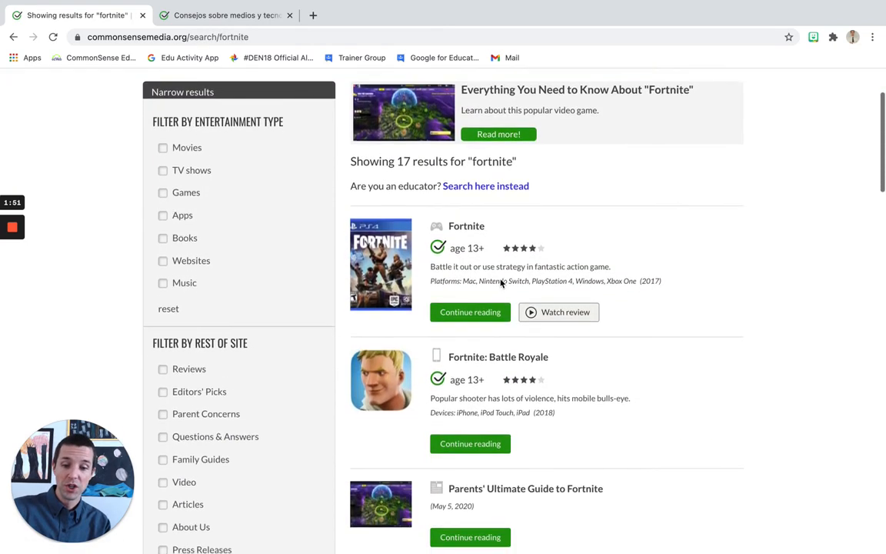
{"action": "scroll", "scroll_direction": "down", "scroll_amount": 3}
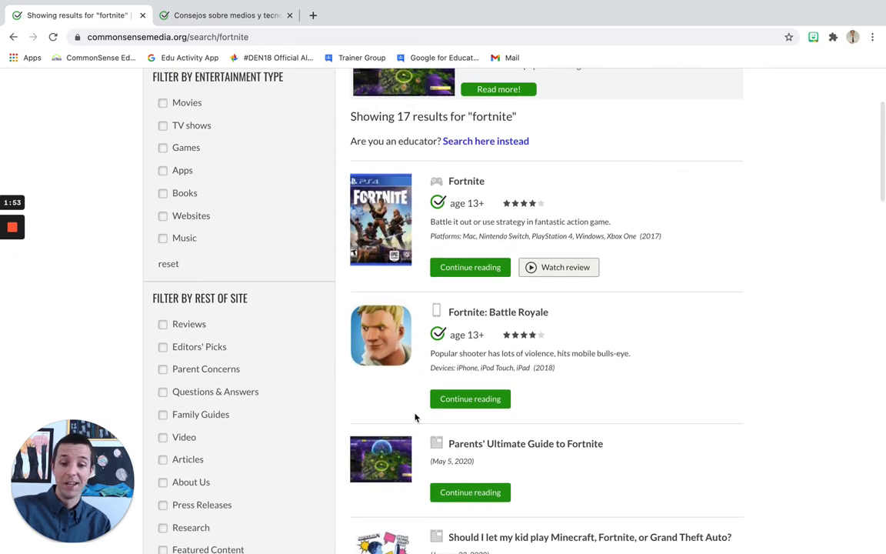
{"action": "mouse_move", "coordinate": [484, 451]}
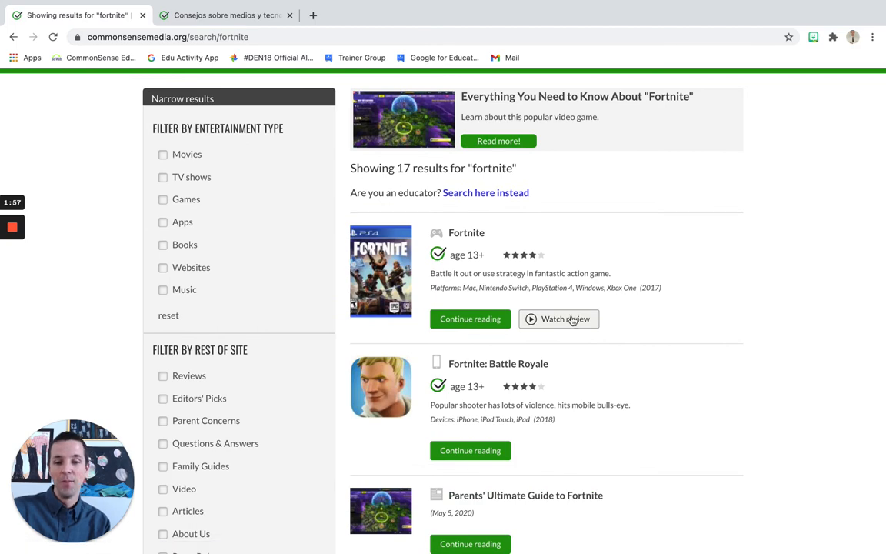
{"action": "mouse_move", "coordinate": [471, 319]}
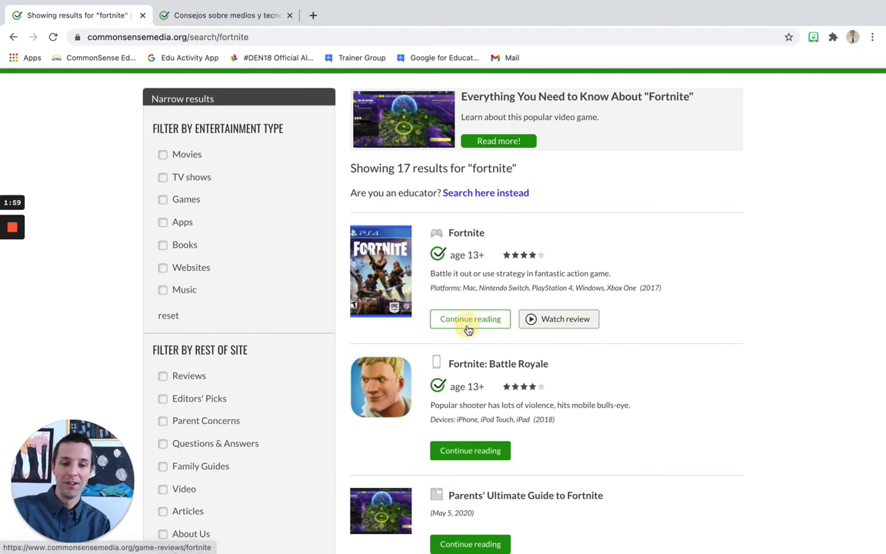
- Open the Fortnite game review and scroll down to its 'A Lot or a Little?' section
{"action": "left_click", "coordinate": [471, 318]}
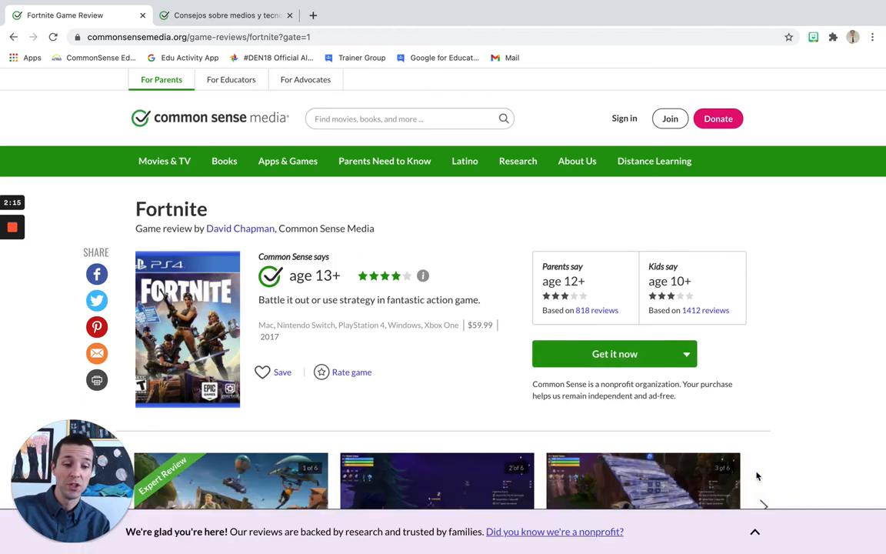
{"action": "mouse_move", "coordinate": [393, 296]}
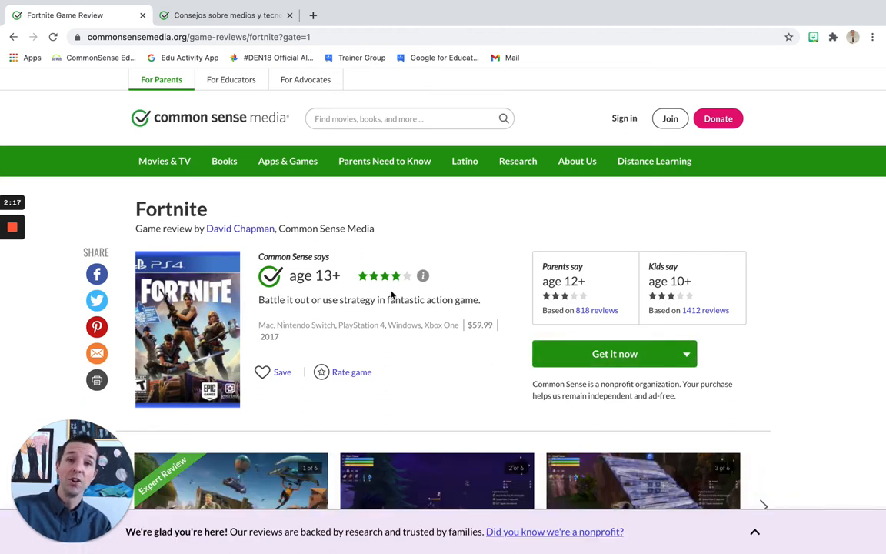
{"action": "scroll", "scroll_direction": "down", "scroll_amount": 3}
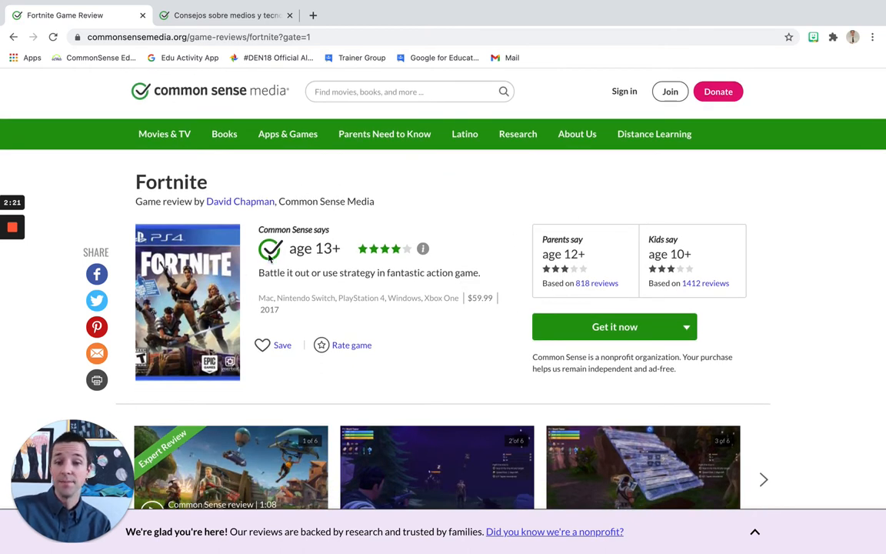
{"action": "mouse_move", "coordinate": [609, 271]}
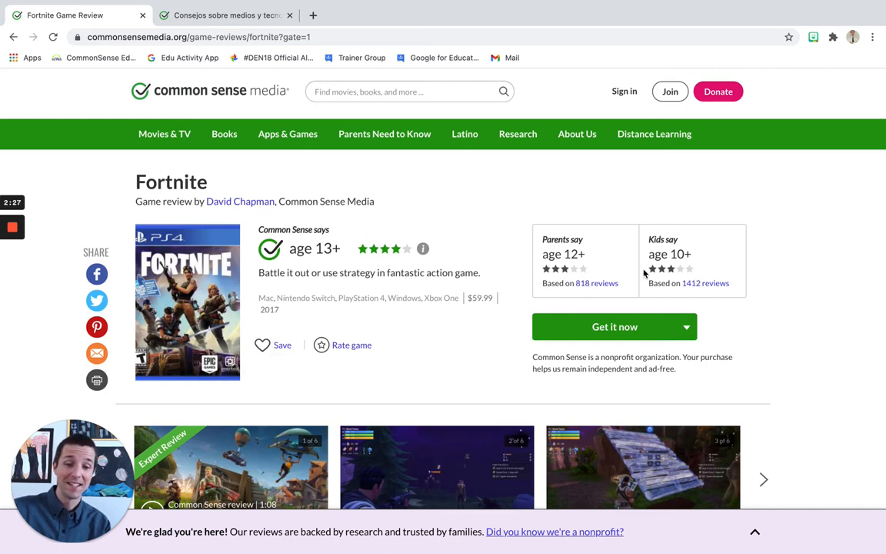
{"action": "scroll", "scroll_direction": "down", "scroll_amount": 3}
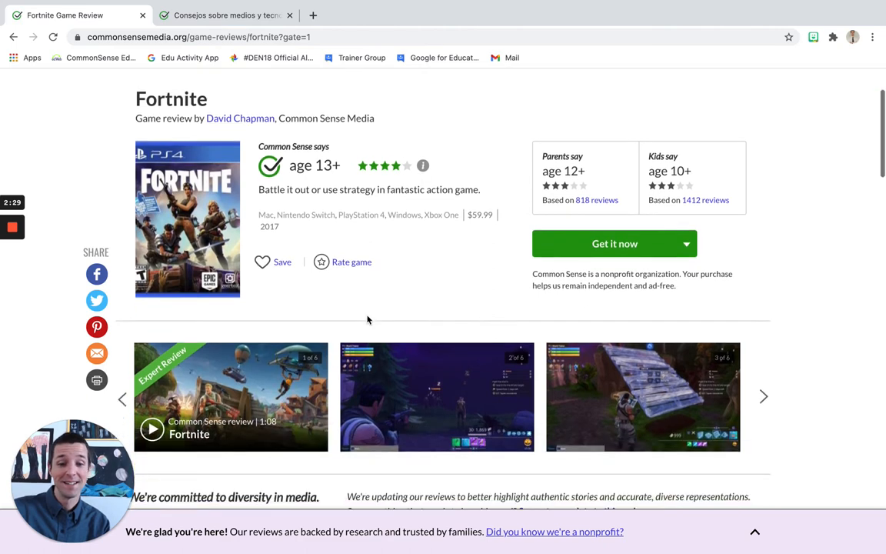
{"action": "scroll", "scroll_direction": "down", "scroll_amount": 3}
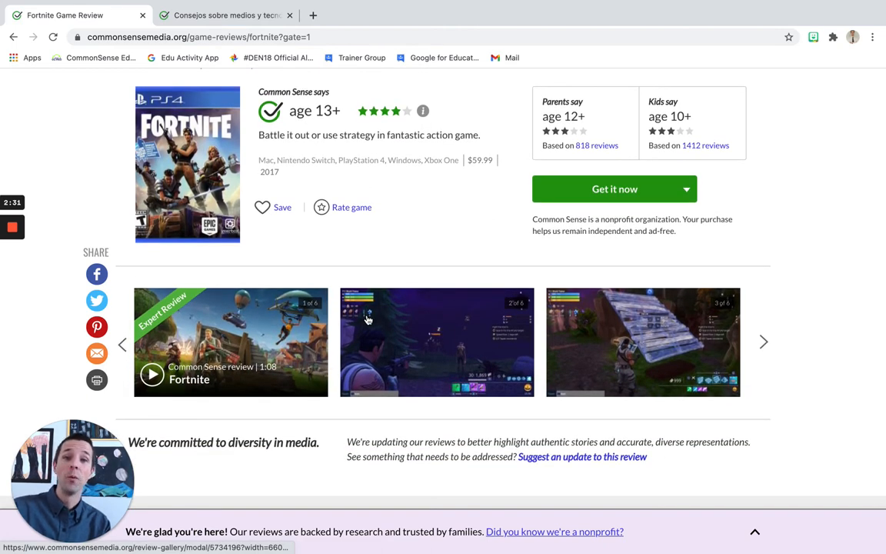
{"action": "scroll", "scroll_direction": "down", "scroll_amount": 3}
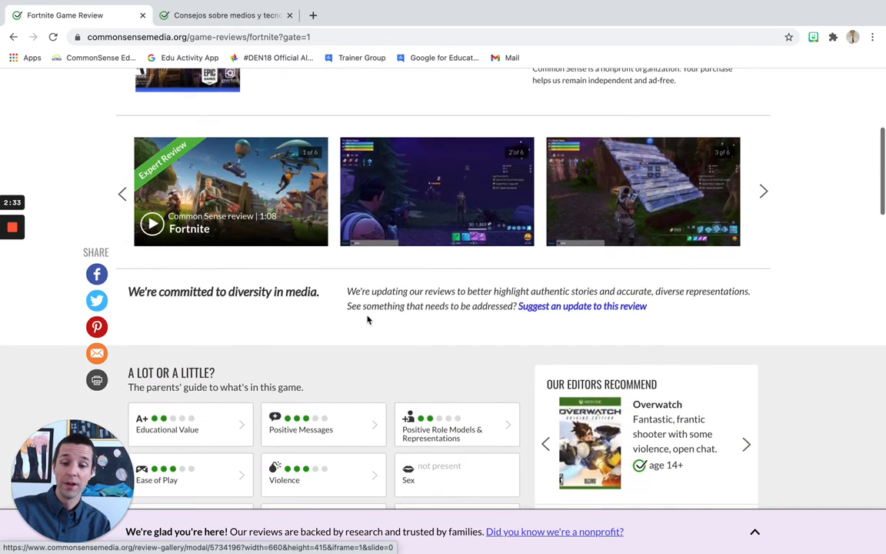
{"action": "scroll", "scroll_direction": "down", "scroll_amount": 3}
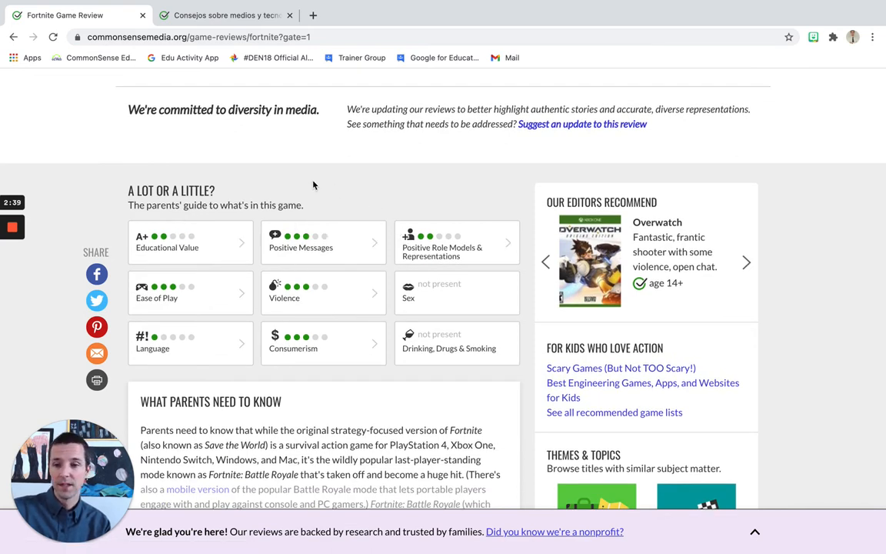
{"action": "mouse_move", "coordinate": [199, 345]}
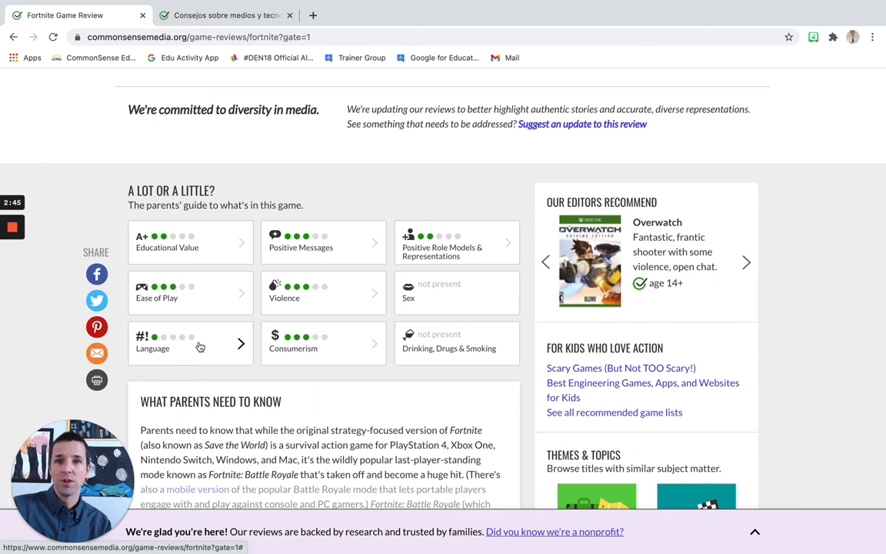
- View the Fortnite Language and Violence rating details, then close the popup
{"action": "left_click", "coordinate": [190, 343]}
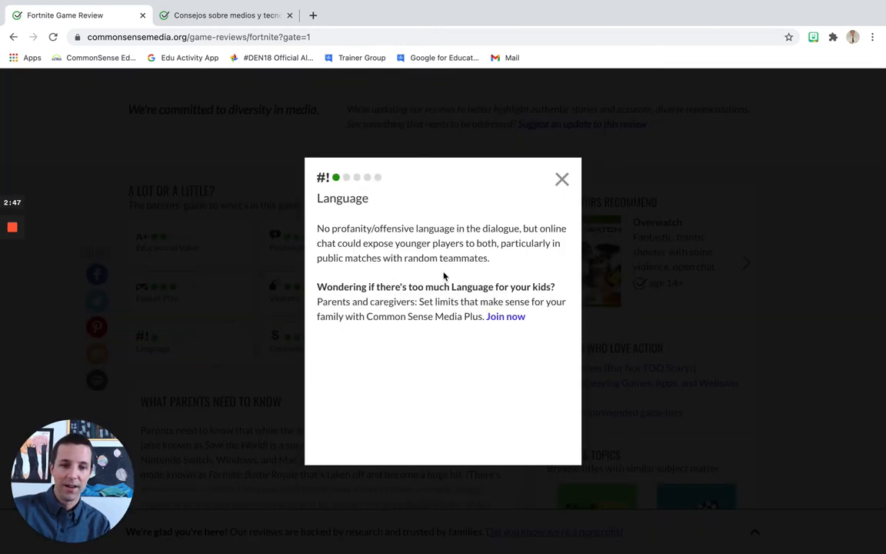
{"action": "mouse_move", "coordinate": [516, 239]}
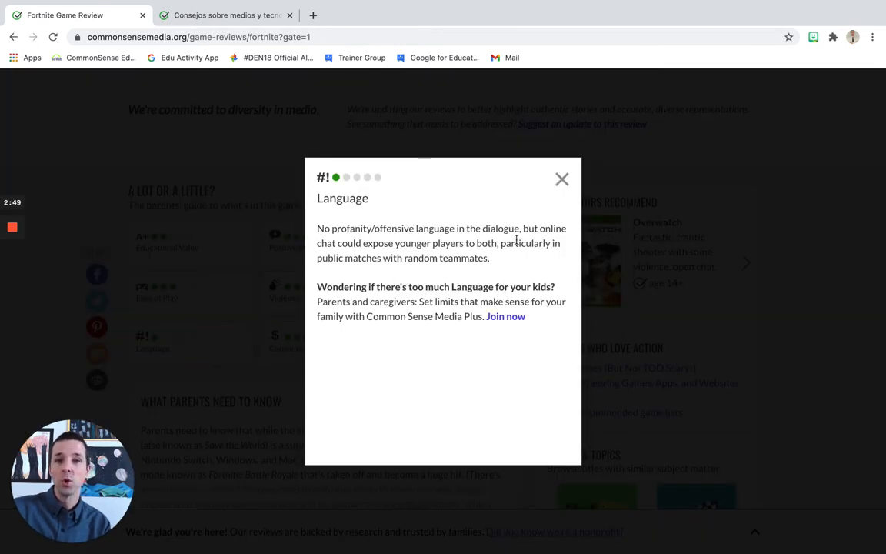
{"action": "left_click", "coordinate": [562, 179]}
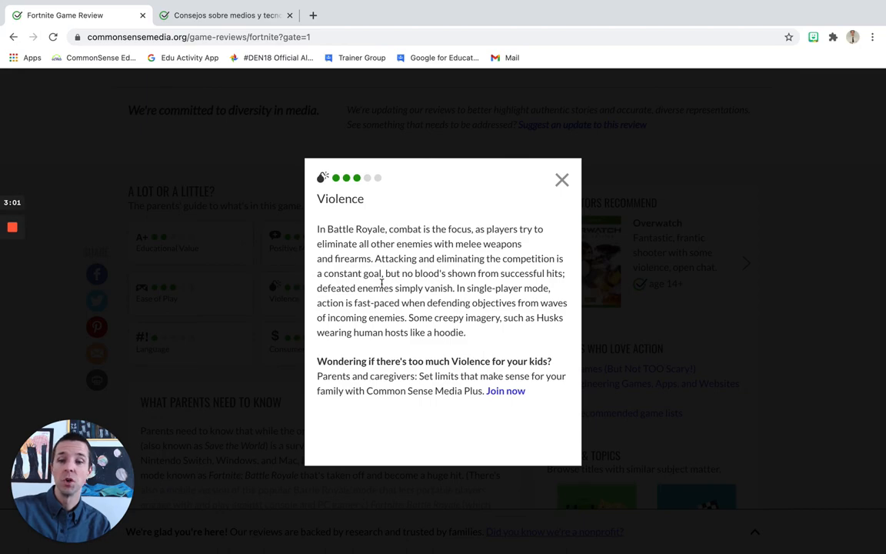
{"action": "left_click", "coordinate": [562, 180]}
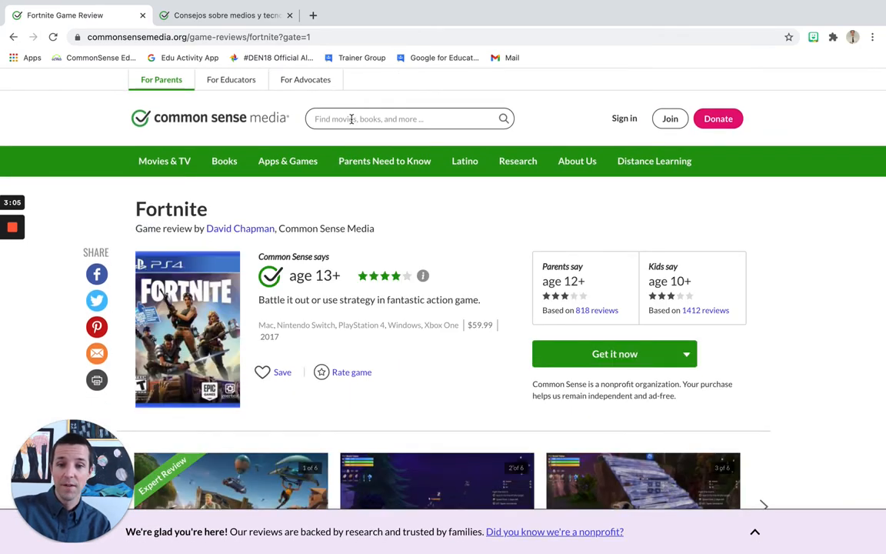
- Search for 'ghostbuster', scroll the 15 results, and open Ghostbusters (1984), rated 11+
{"action": "type", "text": "e"}
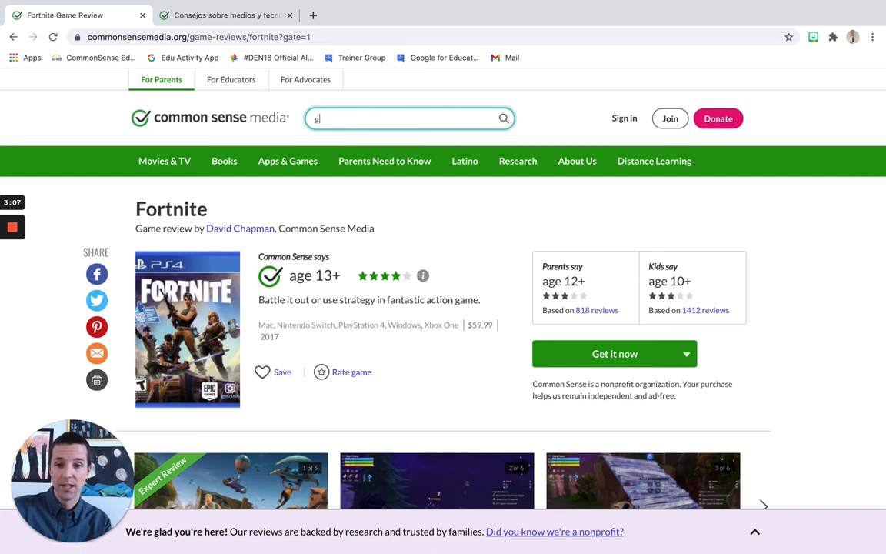
{"action": "type", "text": "ghostbuster"}
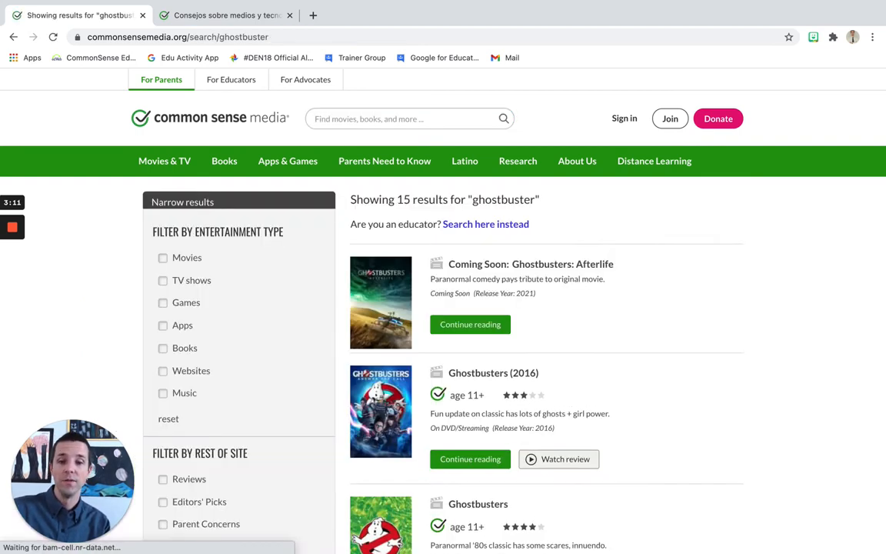
{"action": "scroll", "scroll_direction": "down", "scroll_amount": 3}
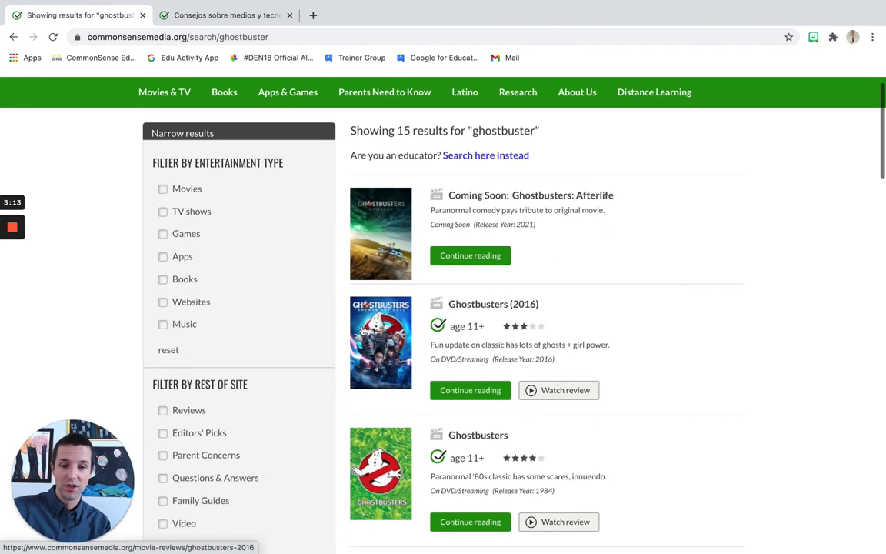
{"action": "scroll", "scroll_direction": "down", "scroll_amount": 3}
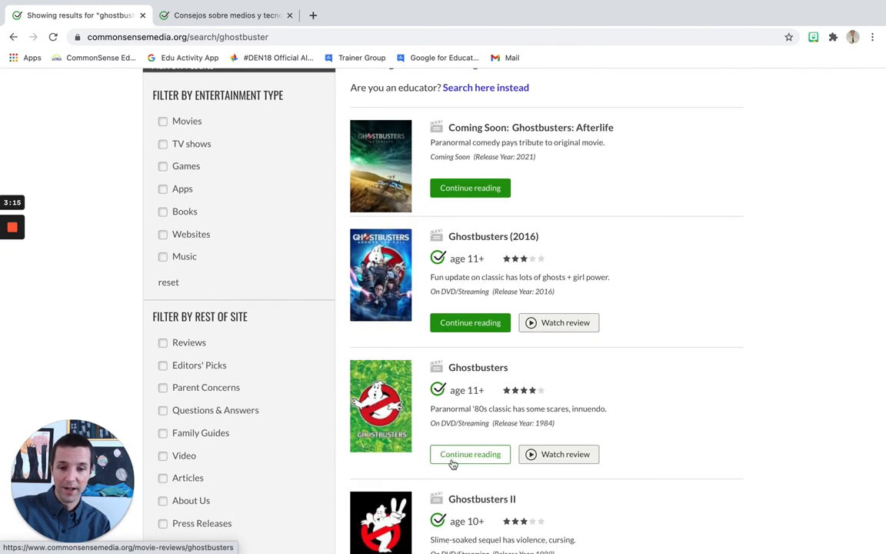
{"action": "left_click", "coordinate": [470, 454]}
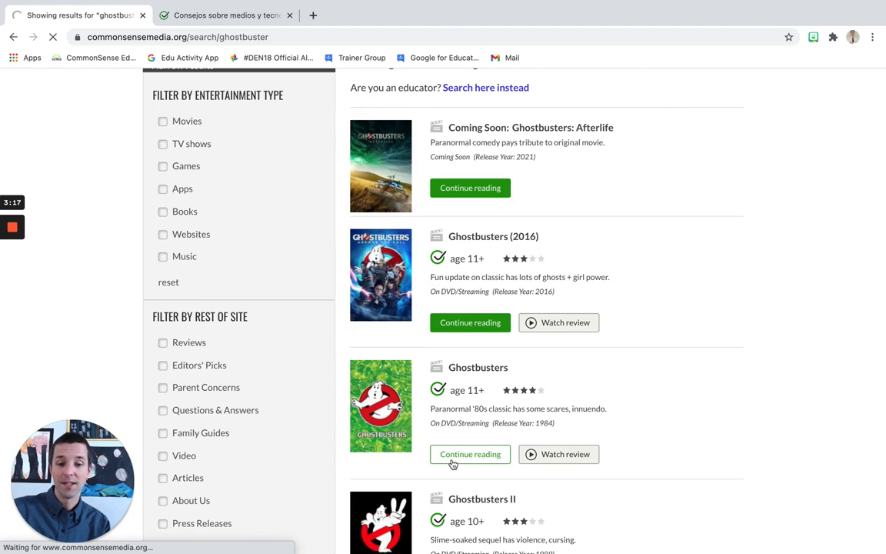
- Open the 1984 Ghostbusters review and scroll to its 'A Lot or a Little?' guide
{"action": "left_click", "coordinate": [470, 454]}
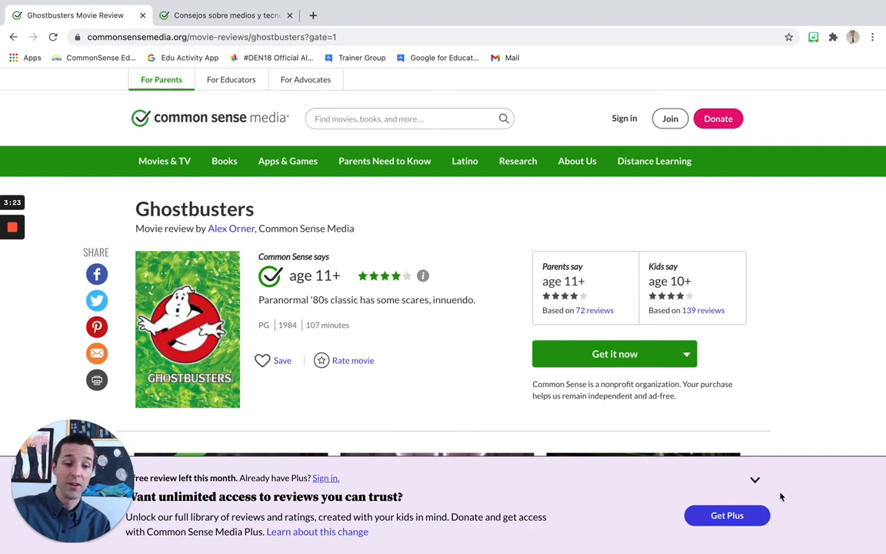
{"action": "scroll", "scroll_direction": "down", "scroll_amount": 3}
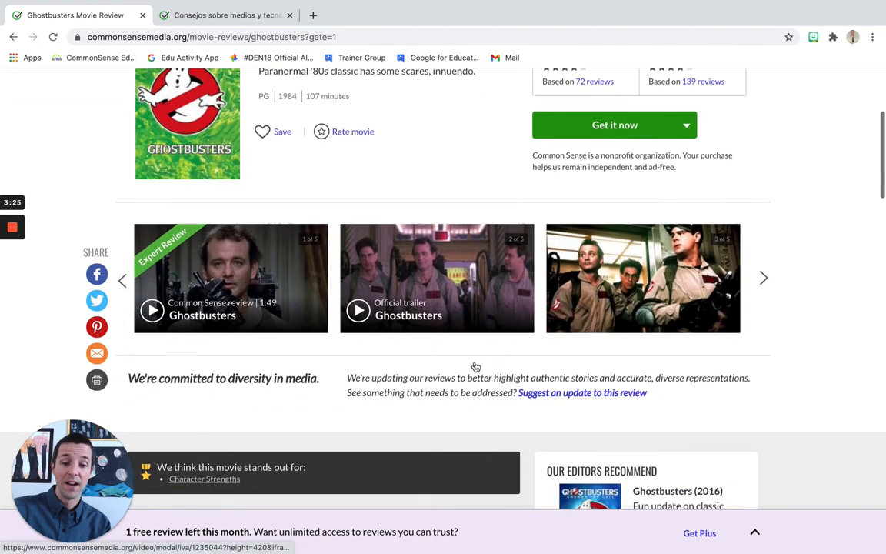
{"action": "scroll", "scroll_direction": "down", "scroll_amount": 3}
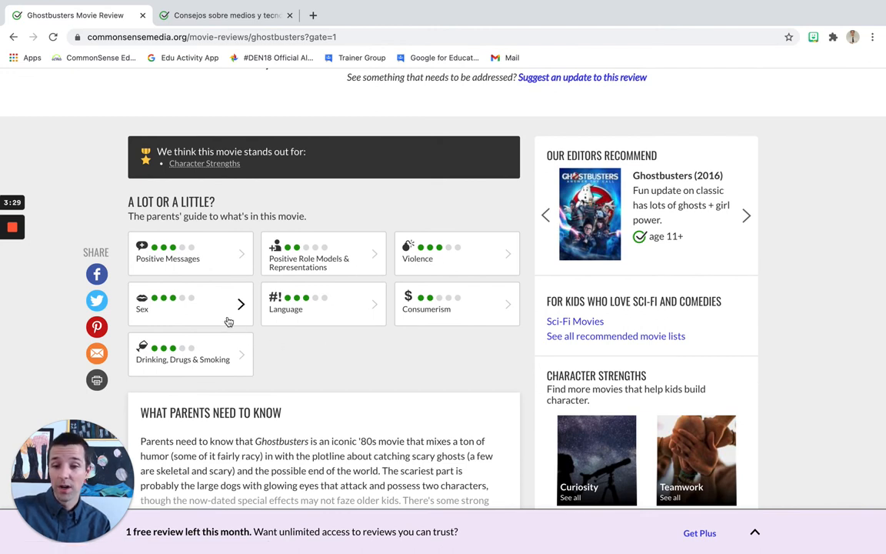
{"action": "mouse_move", "coordinate": [208, 315]}
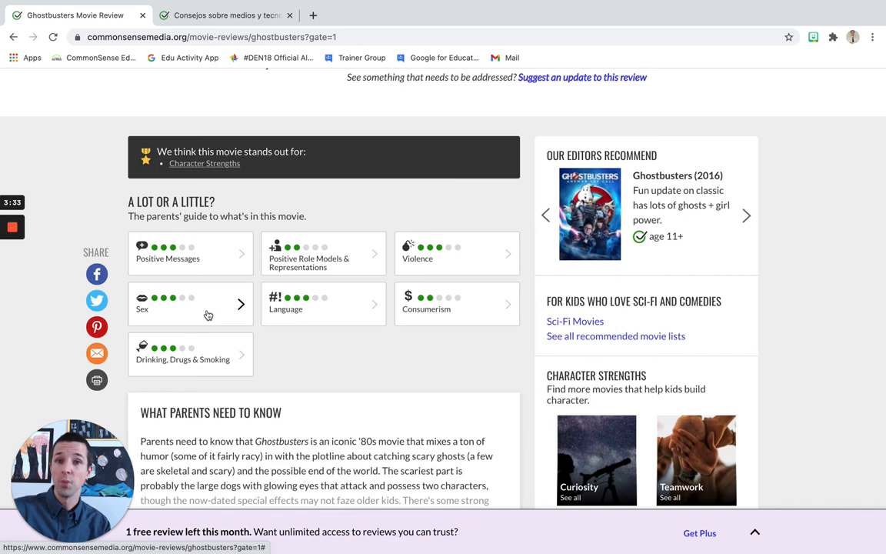
- Read and close the Ghostbusters Sex rating popup, then scroll down to the User Reviews
{"action": "left_click", "coordinate": [191, 304]}
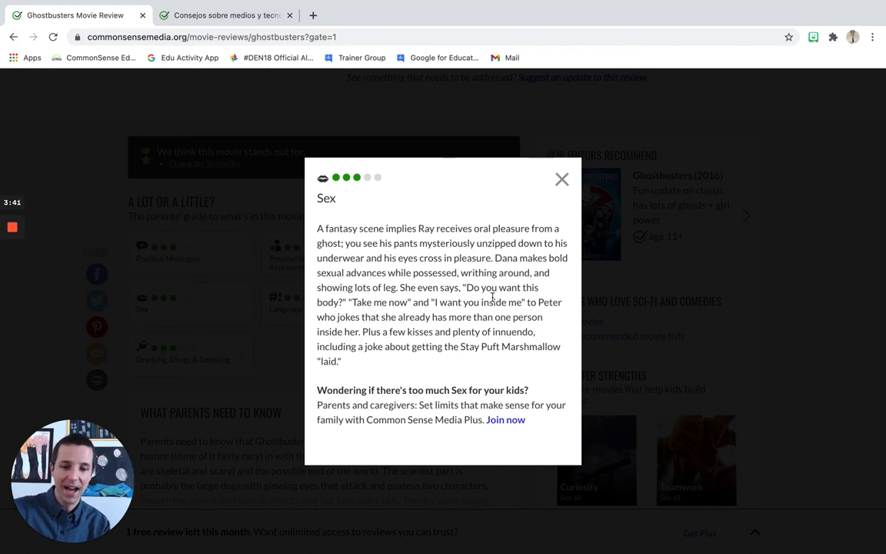
{"action": "left_click", "coordinate": [562, 179]}
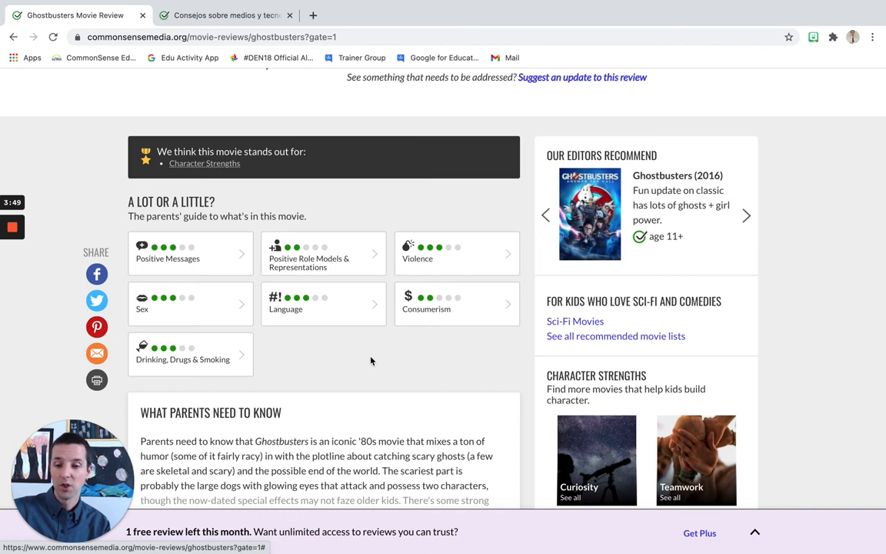
{"action": "scroll", "scroll_direction": "down", "scroll_amount": 3}
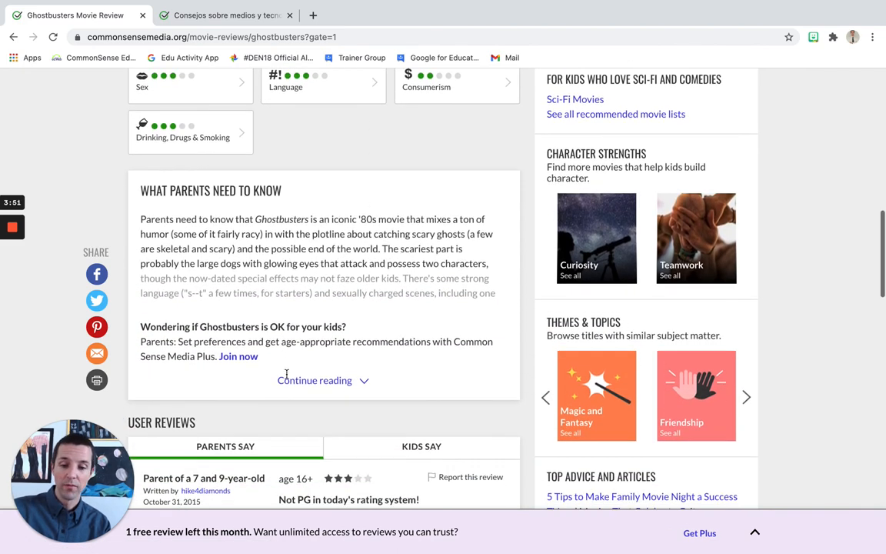
{"action": "scroll", "scroll_direction": "down", "scroll_amount": 3}
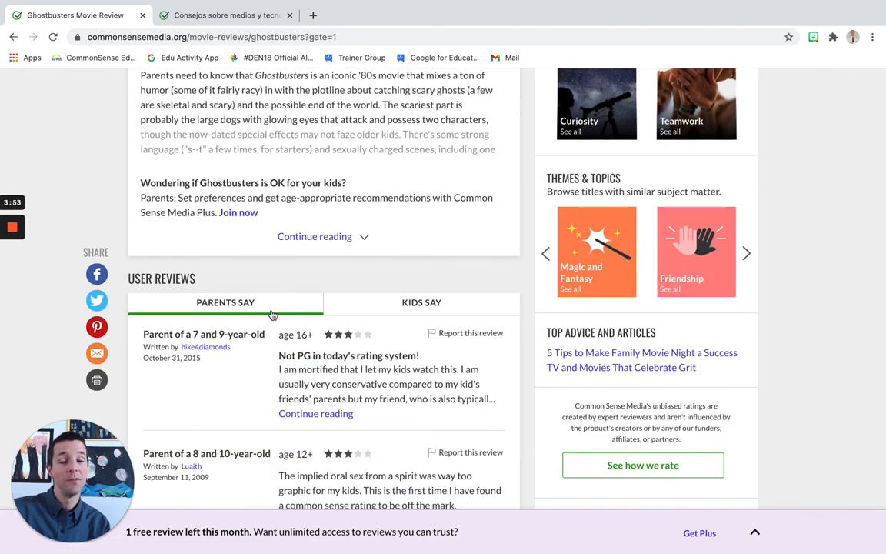